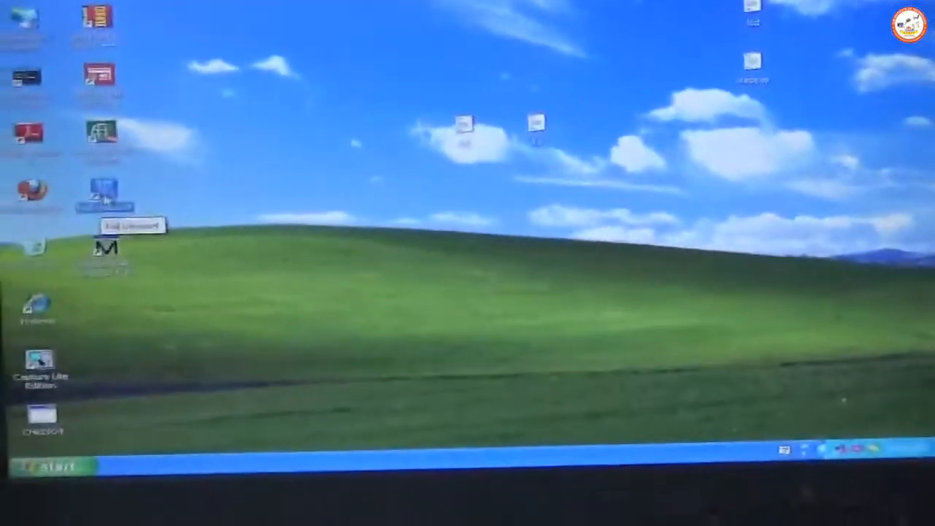
- Launch Keil µVision4 from its Windows XP desktop shortcut
{"action": "double_click", "coordinate": [105, 194]}
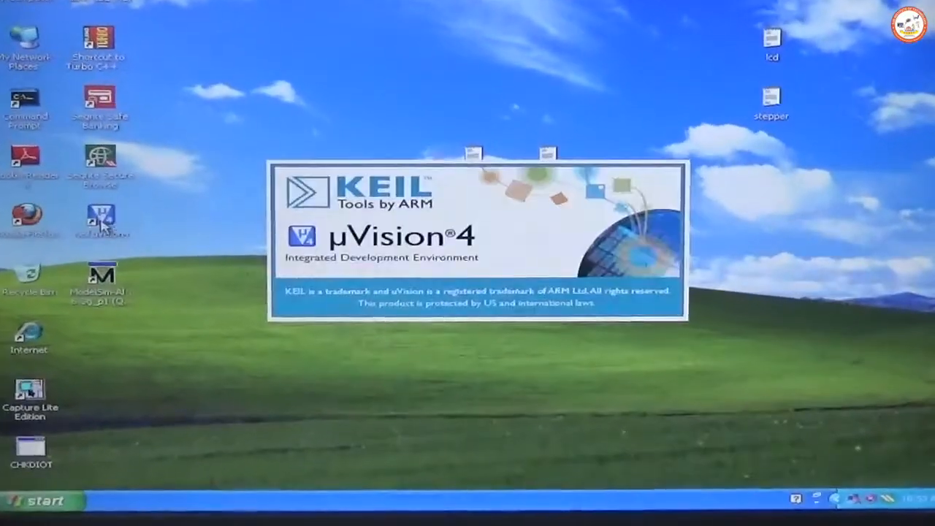
{"action": "left_click", "coordinate": [103, 219]}
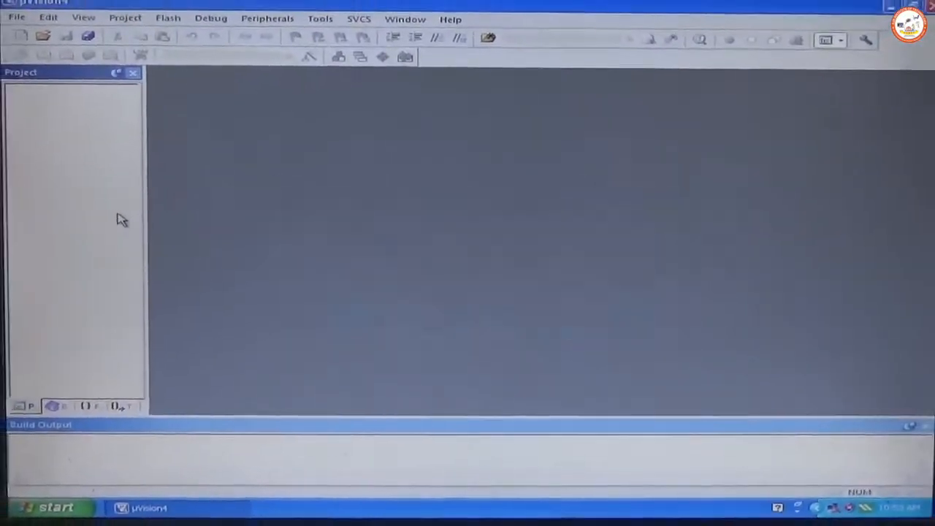
- Create a new µVision project and save it as 13step
{"action": "left_click", "coordinate": [142, 60]}
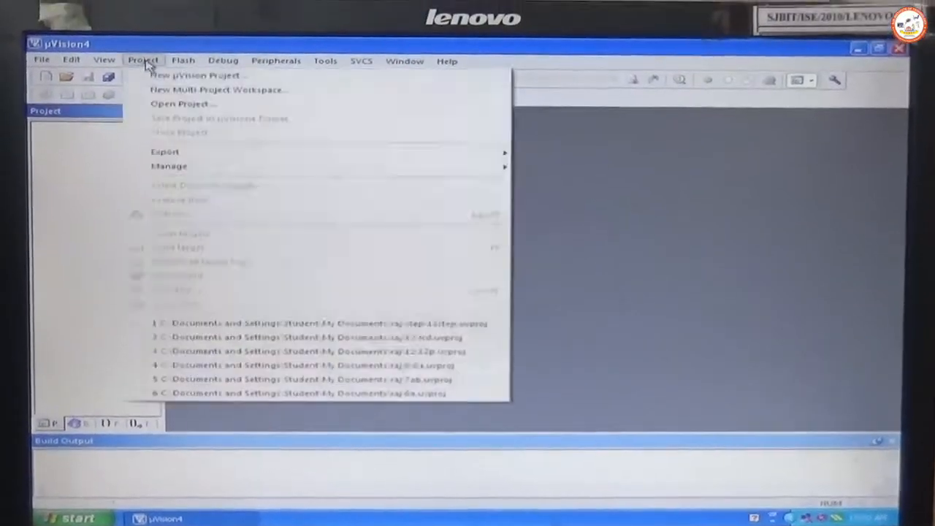
{"action": "left_click", "coordinate": [200, 75]}
{"action": "type", "text": "13step"}
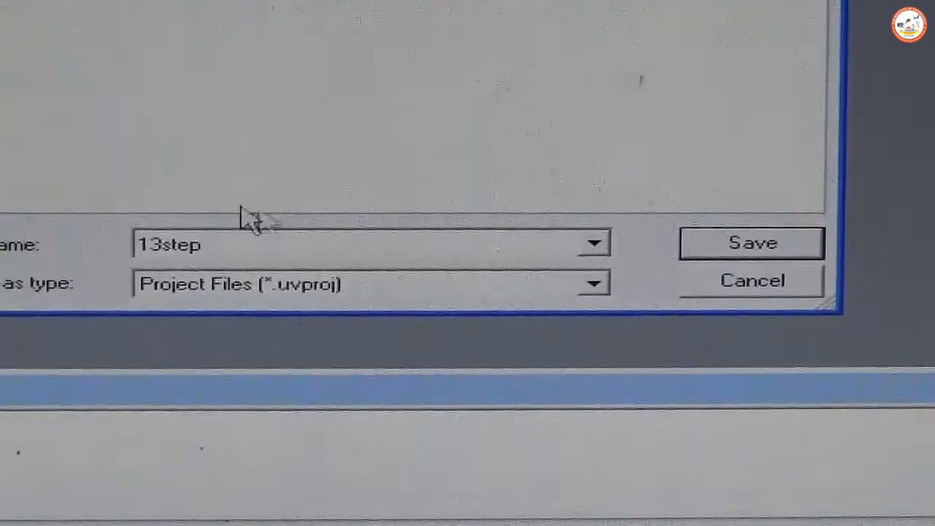
{"action": "left_click", "coordinate": [751, 243]}
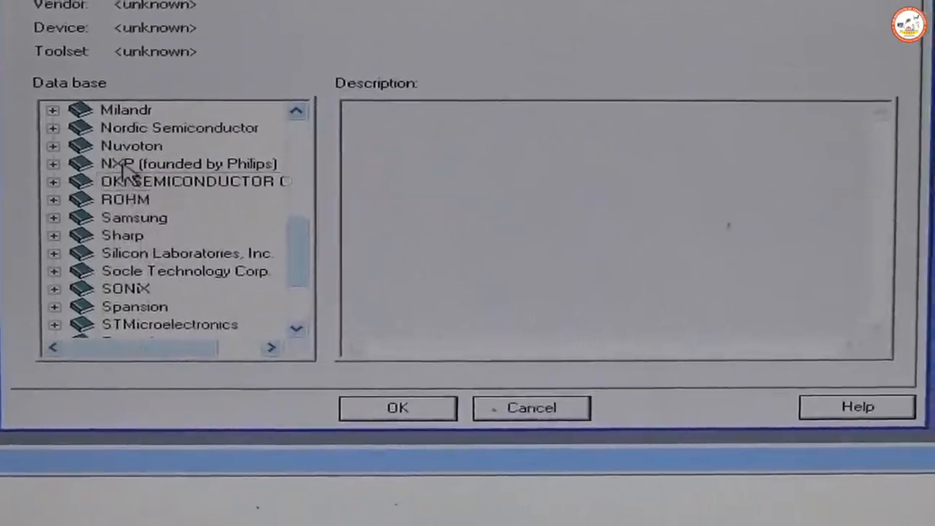
- Select an NXP target chip, copying and overwriting Startup.s in the project
{"action": "left_click", "coordinate": [187, 163]}
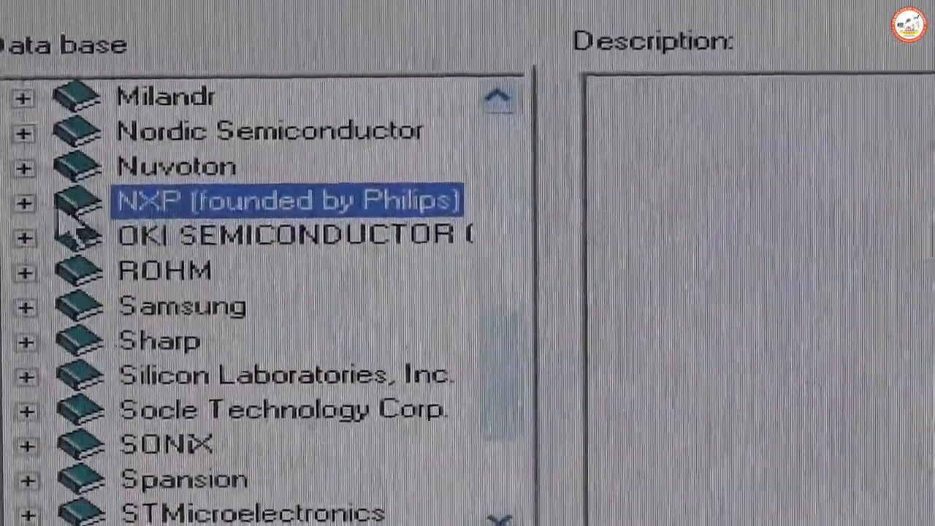
{"action": "left_click", "coordinate": [24, 203]}
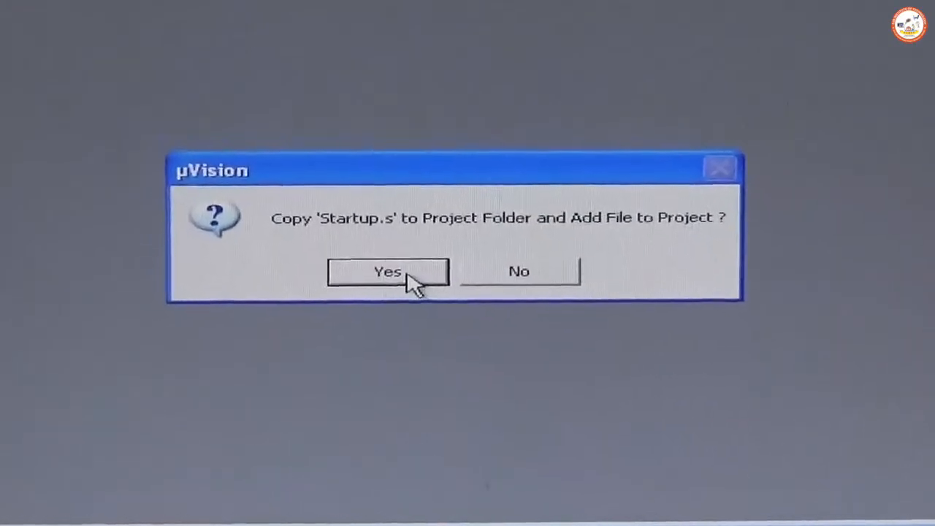
{"action": "left_click", "coordinate": [388, 272]}
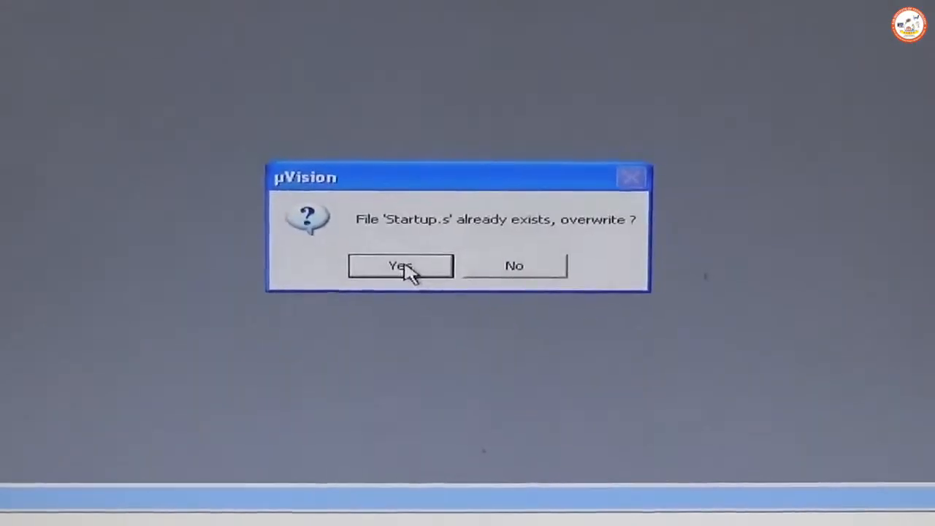
{"action": "left_click", "coordinate": [400, 265]}
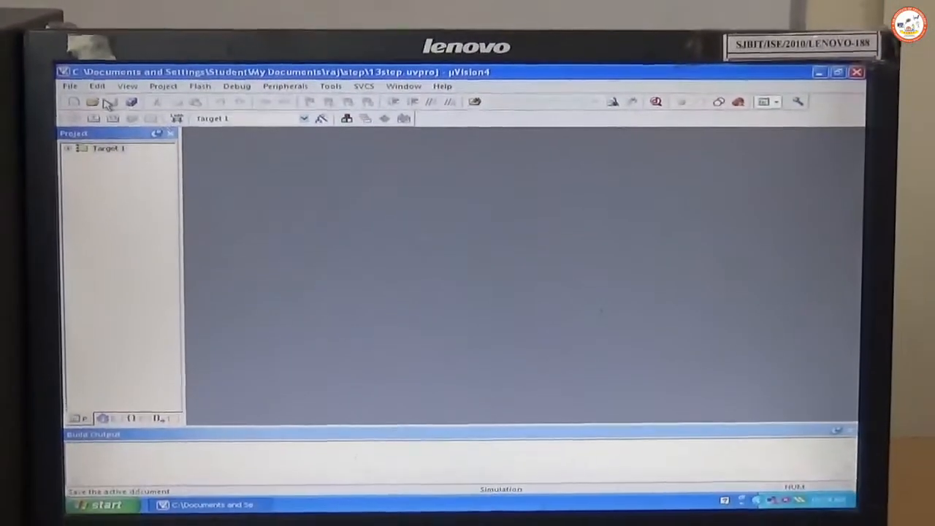
- Create a blank source file and paste the program code into it
{"action": "left_click", "coordinate": [70, 85]}
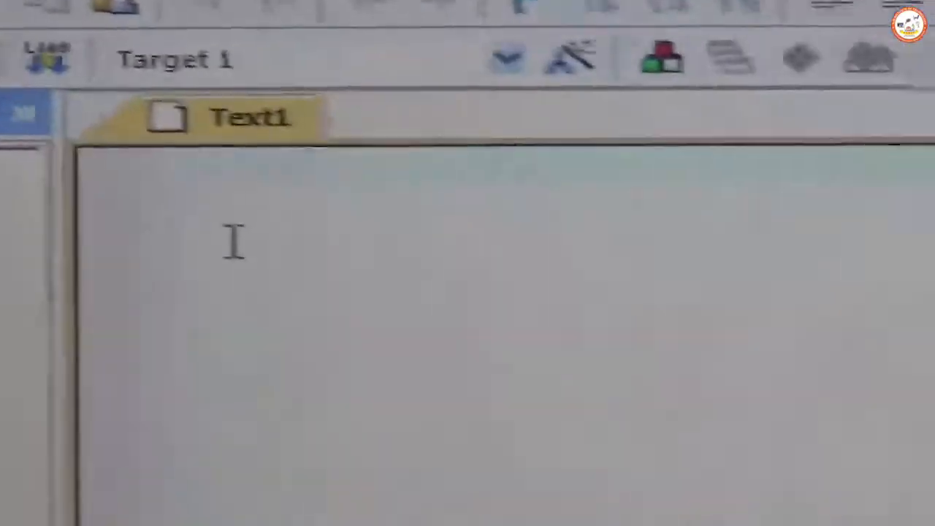
{"action": "right_click", "coordinate": [233, 241]}
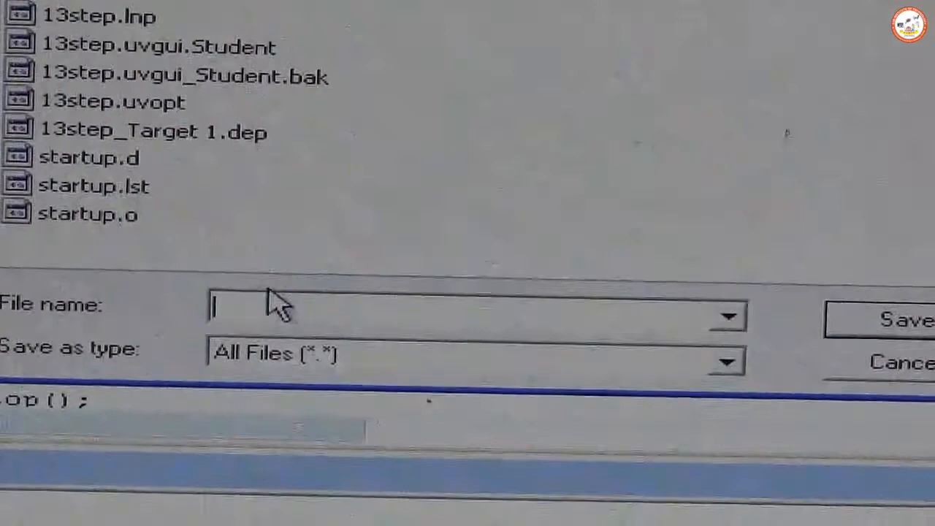
- Save the new source file as st.c in the 13step folder
{"action": "type", "text": "s"}
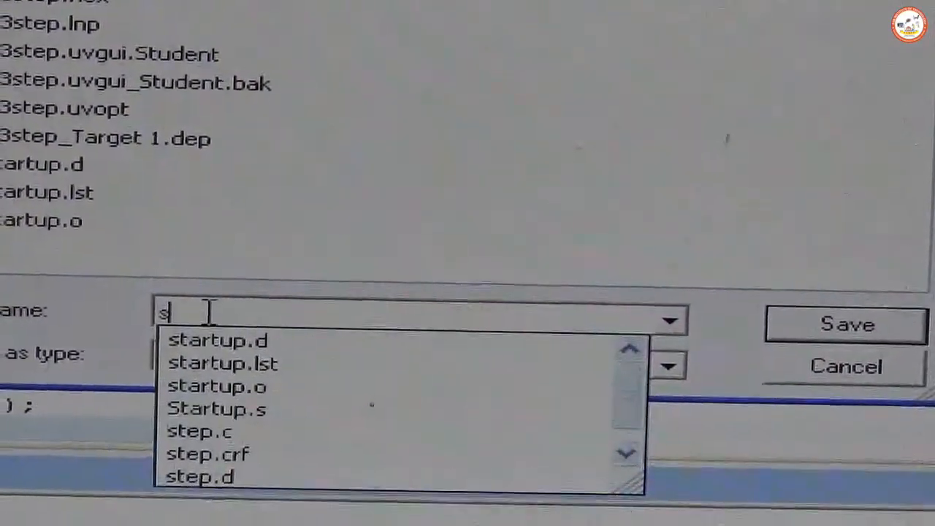
{"action": "type", "text": "t.c"}
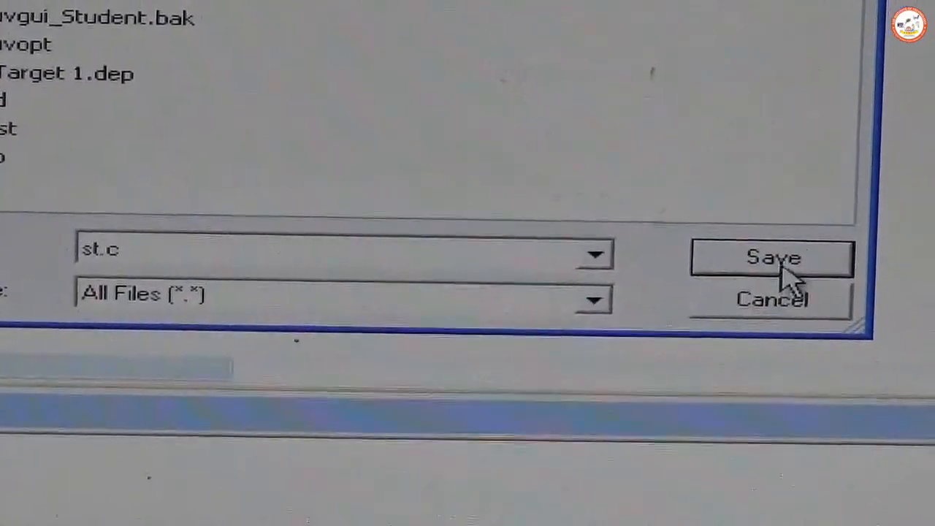
{"action": "left_click", "coordinate": [772, 258]}
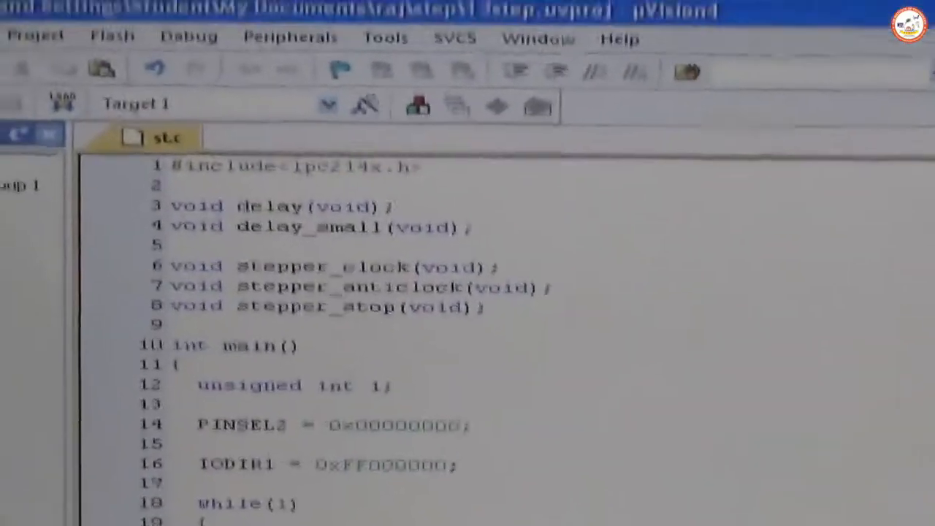
- Add the existing st.c file to Source Group 1
{"action": "right_click", "coordinate": [165, 257]}
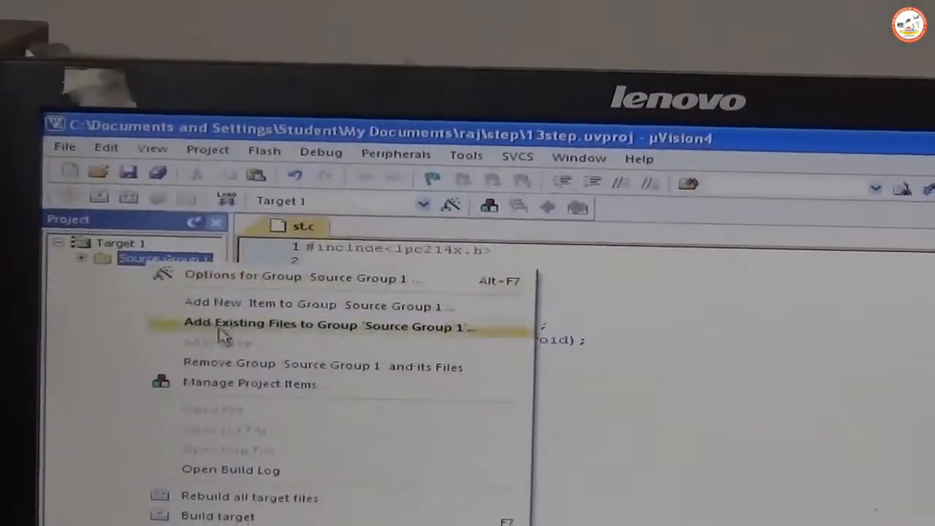
{"action": "left_click", "coordinate": [325, 325]}
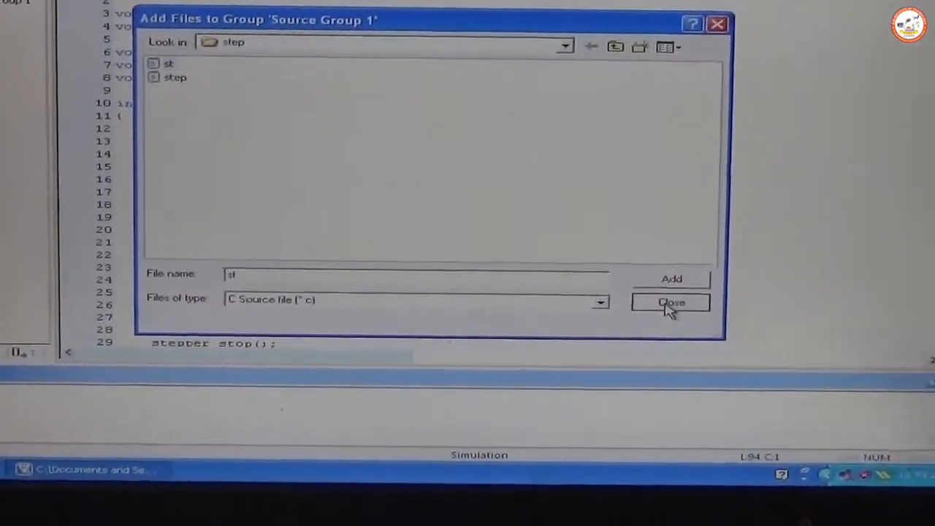
{"action": "left_click", "coordinate": [669, 303]}
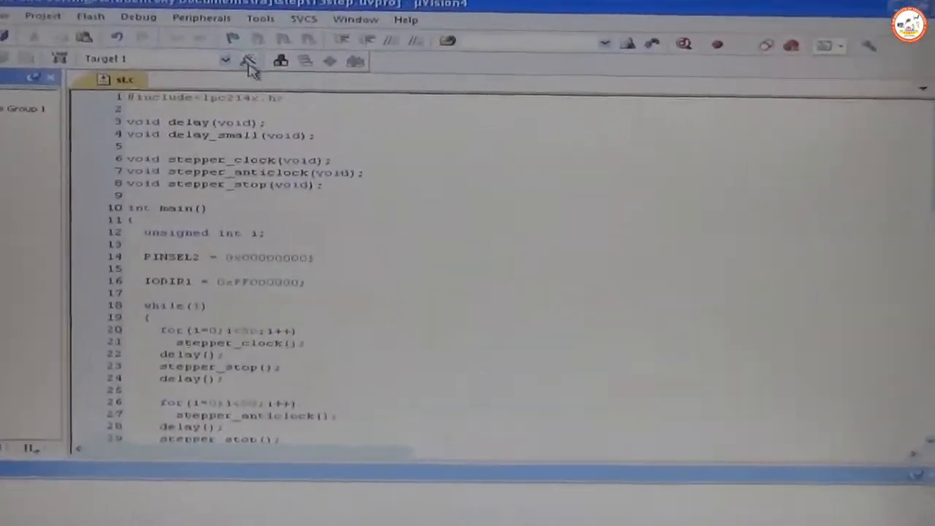
- Enable Create HEX File in Target 1's output options
{"action": "left_click", "coordinate": [248, 60]}
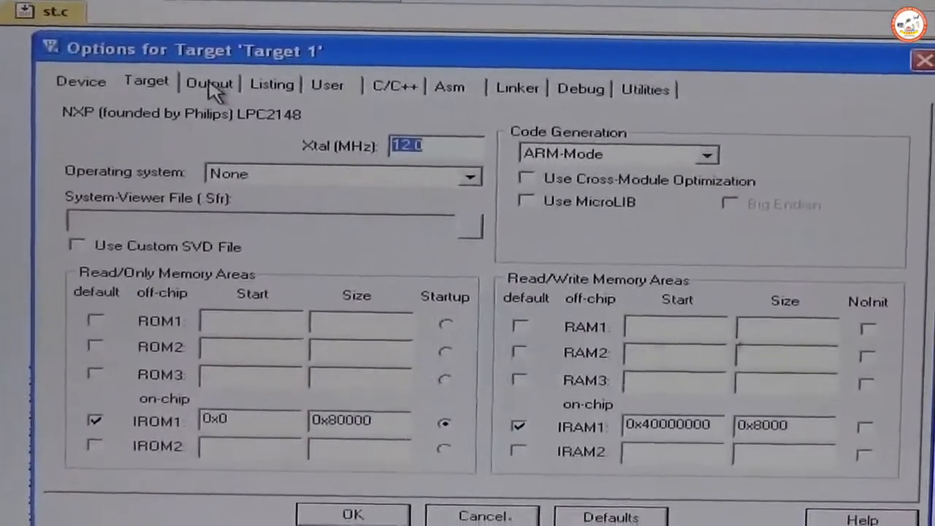
{"action": "left_click", "coordinate": [210, 83]}
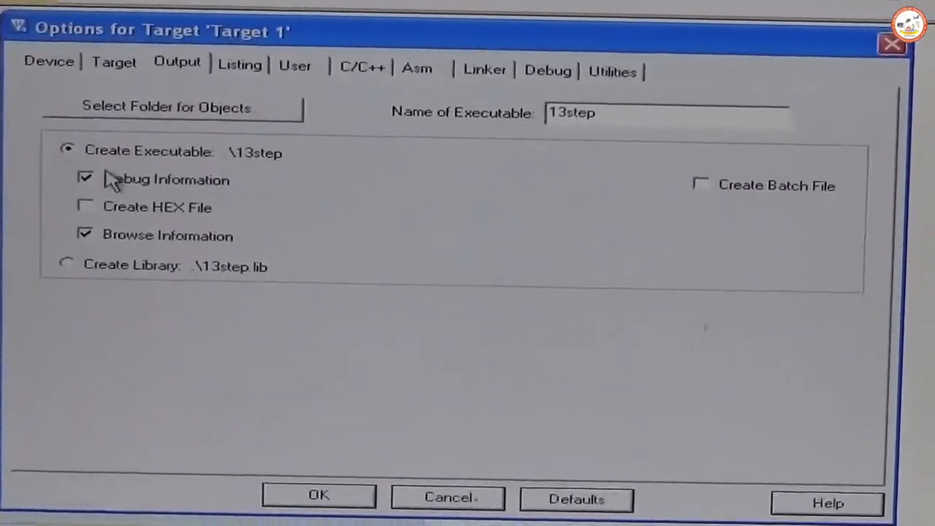
{"action": "left_click", "coordinate": [85, 207]}
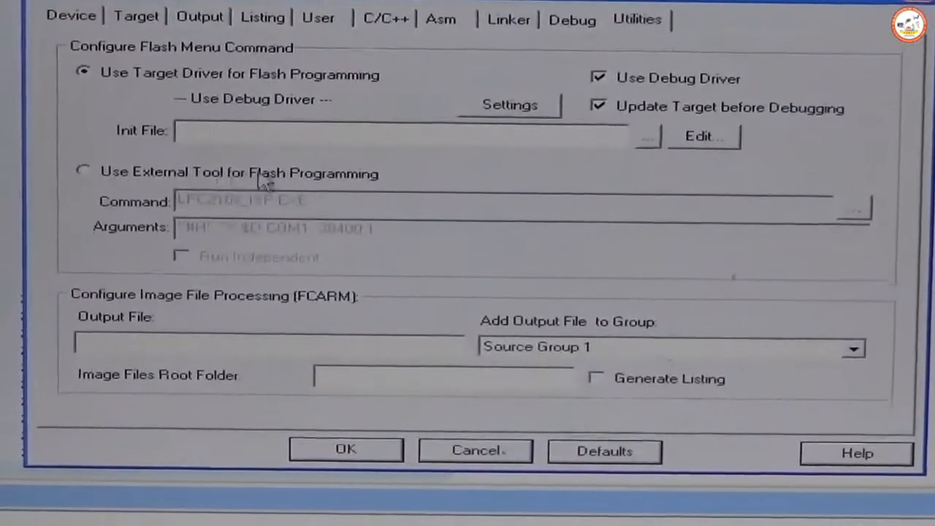
- Switch flash programming to Use External Tool and browse for its command file
{"action": "left_click", "coordinate": [84, 169]}
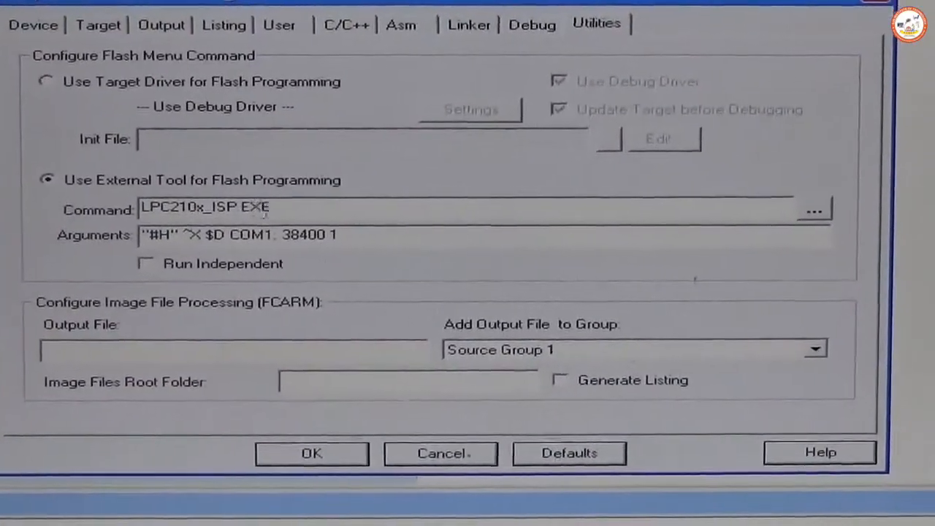
{"action": "left_click", "coordinate": [813, 211]}
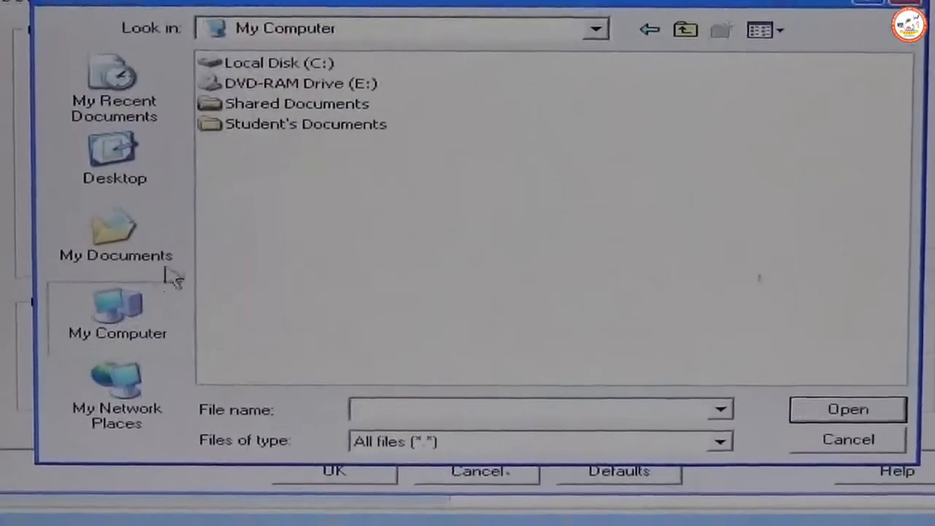
- Browse to C:\Program Files\Philips Semiconductors\Philips Flash Utility
{"action": "double_click", "coordinate": [271, 62]}
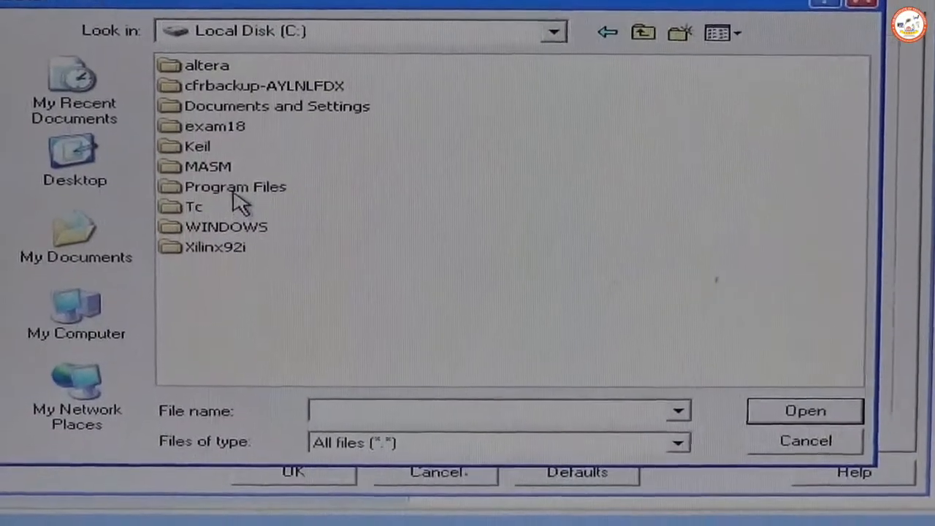
{"action": "double_click", "coordinate": [235, 187]}
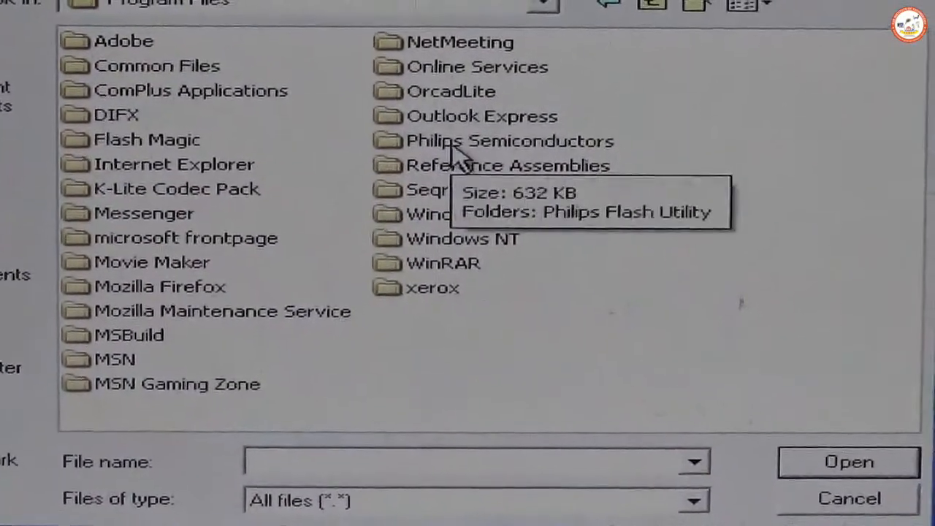
{"action": "double_click", "coordinate": [509, 140]}
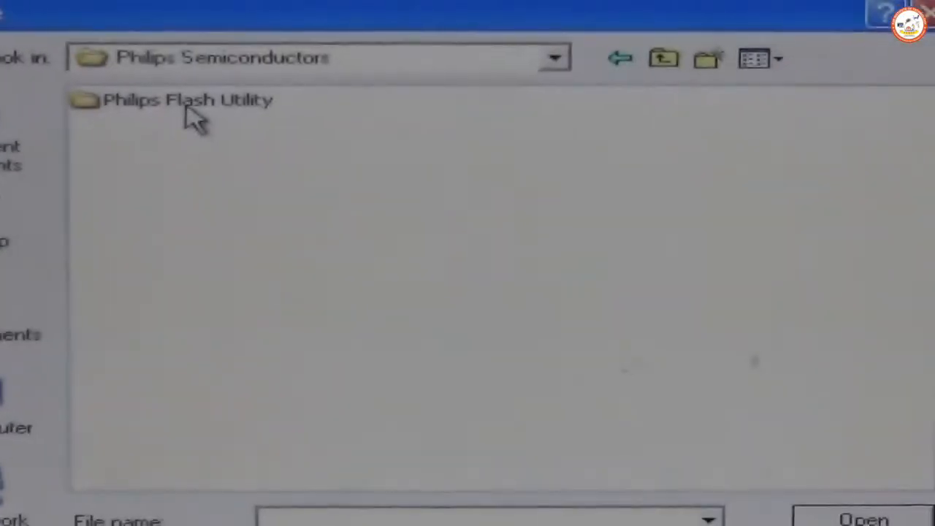
{"action": "double_click", "coordinate": [186, 100]}
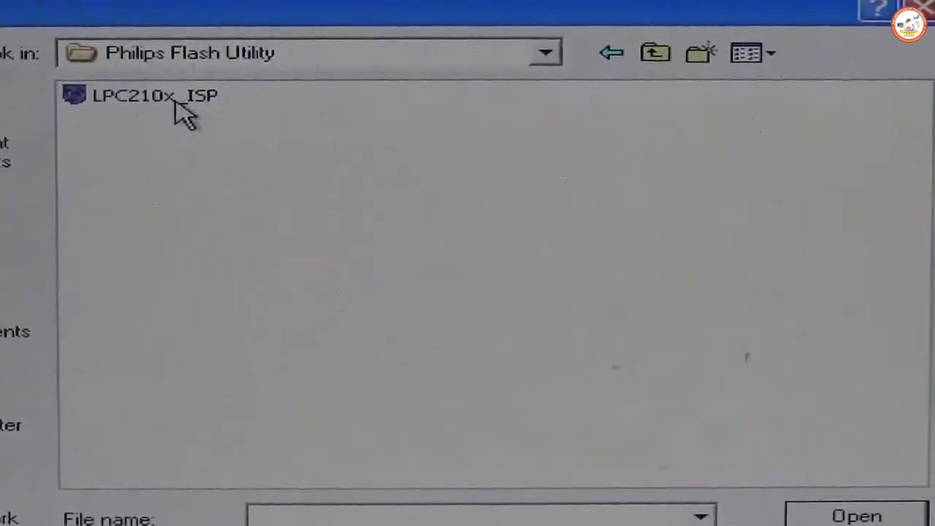